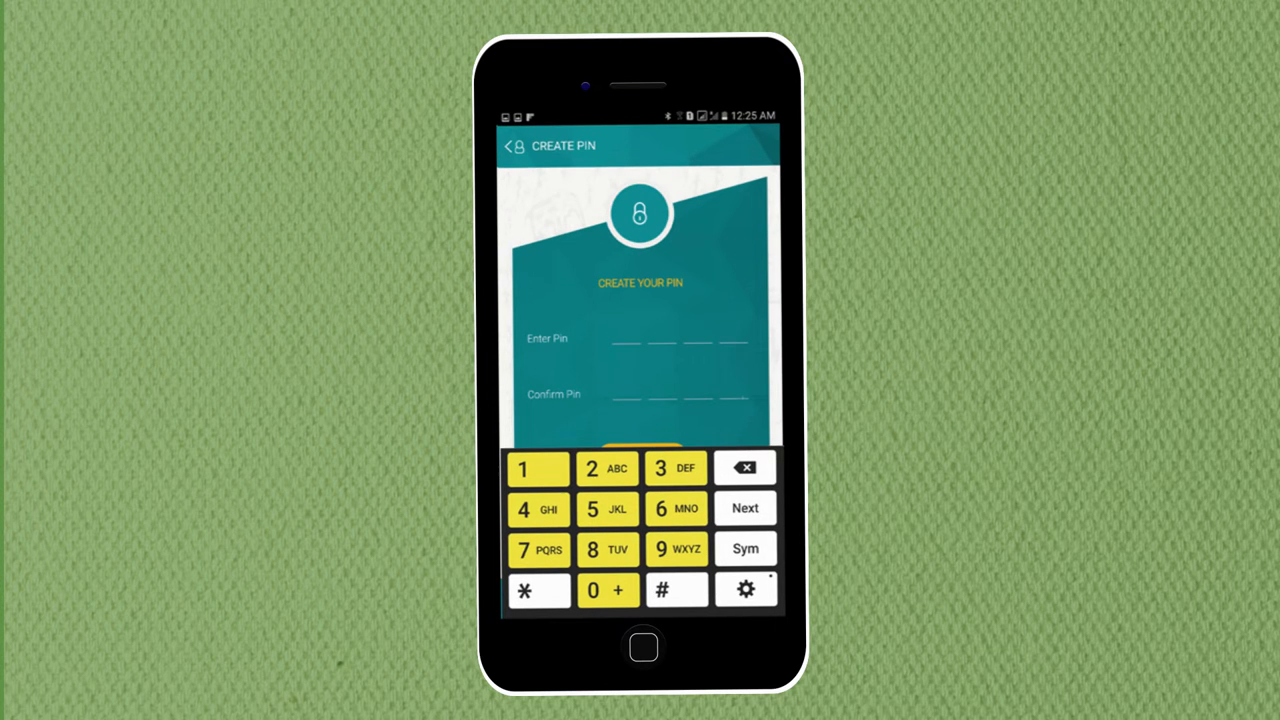
left_click(538, 510)
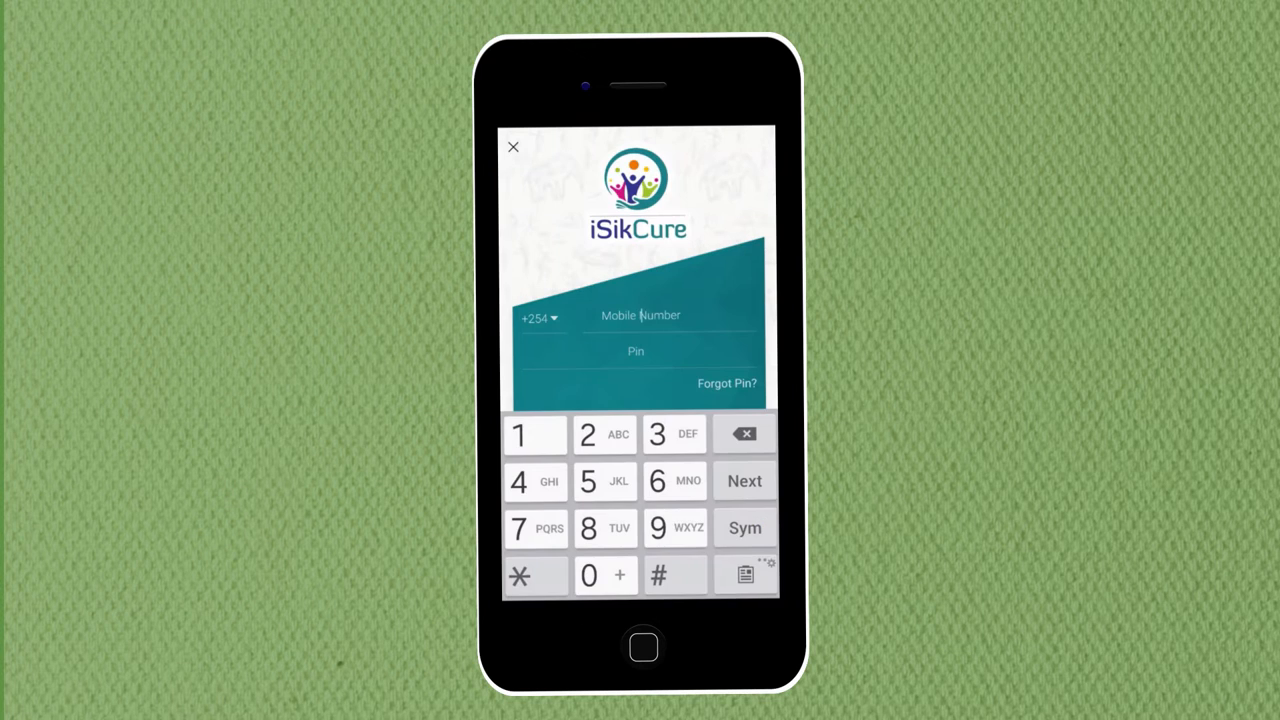
type("798985018")
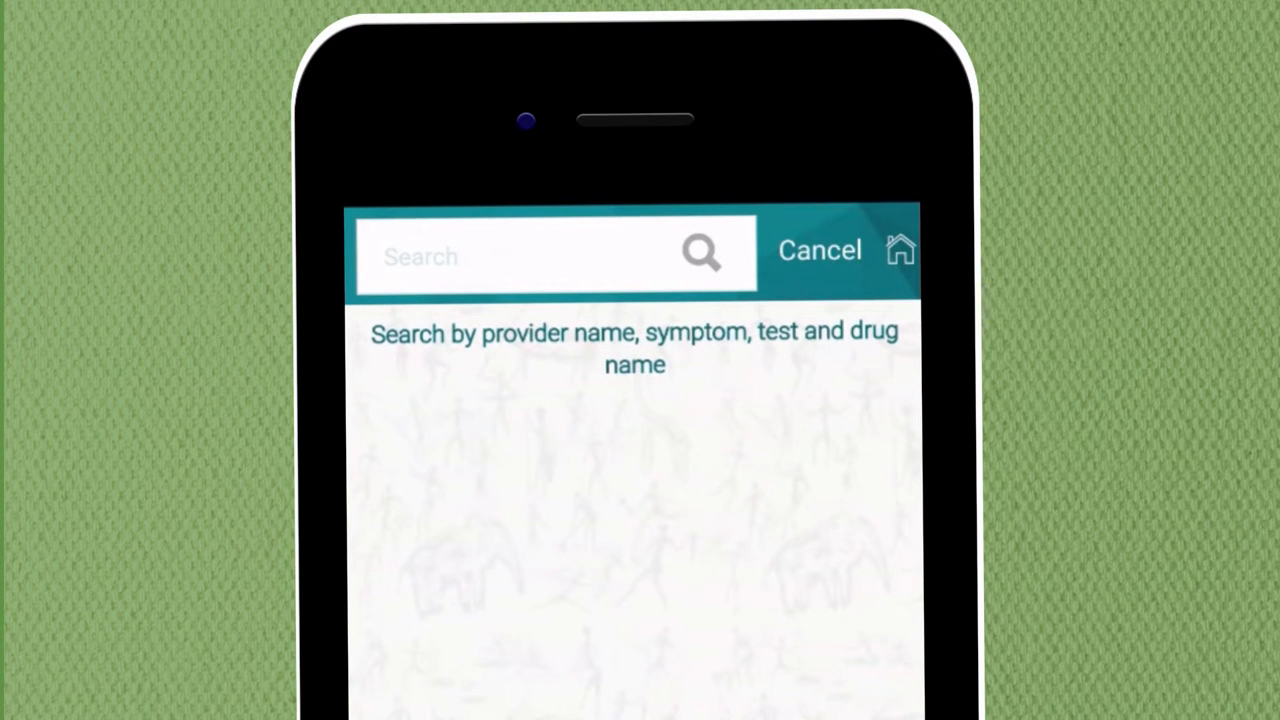
- Search for the doctor and pick an available appointment day from Tue 21 to Sat 25 Feb
left_click(820, 250)
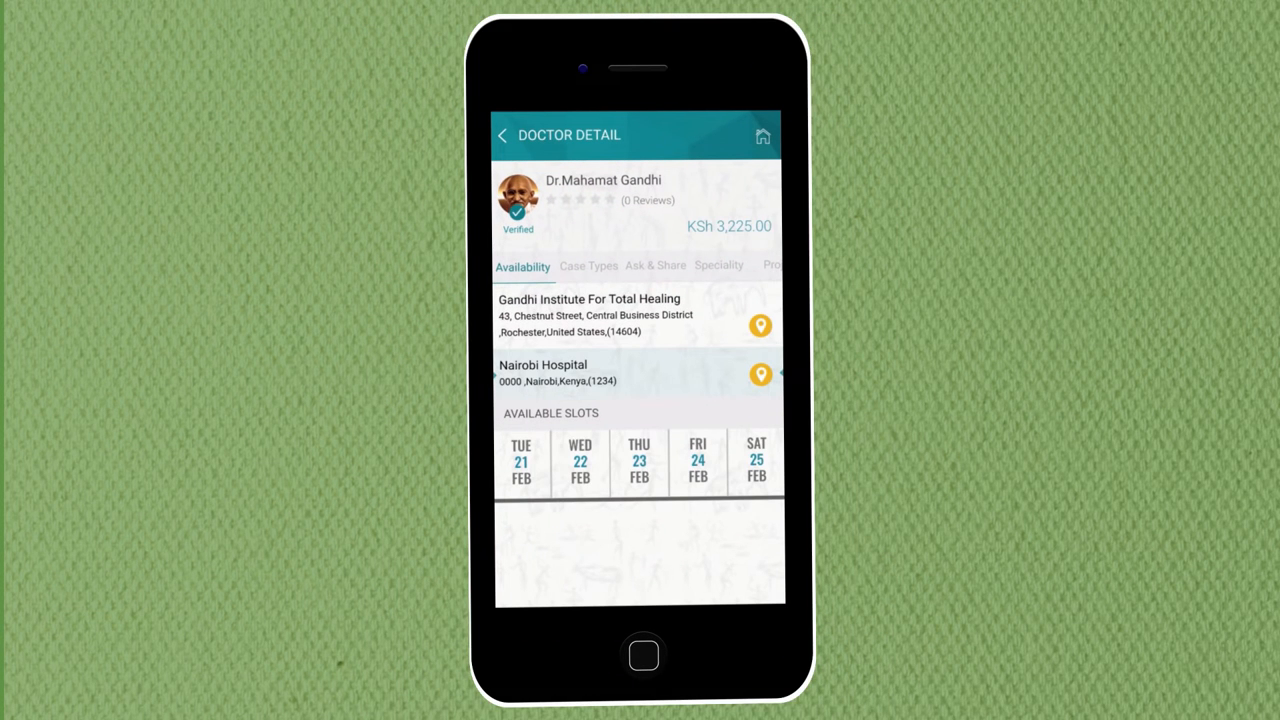
left_click(580, 460)
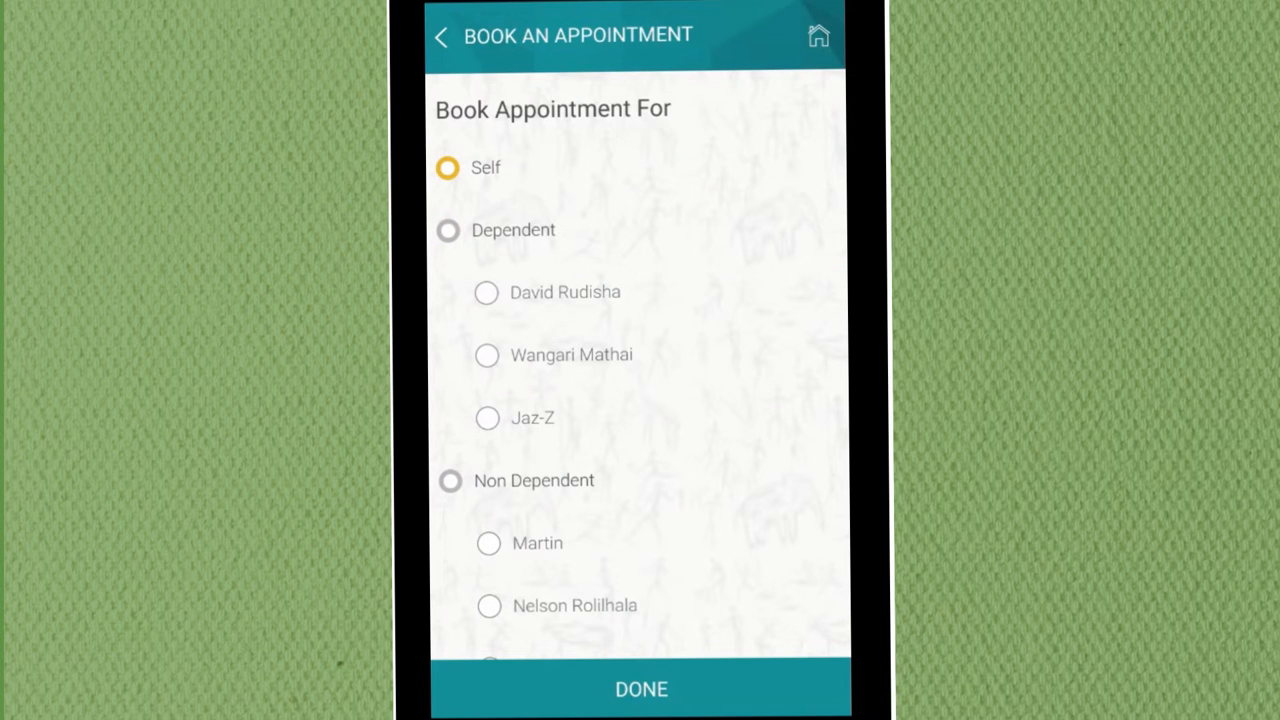
- Book Wed 22 Feb 8:15–8:30 AM for Self, share all medical records, and proceed to pay KSh 3,225
left_click(640, 688)
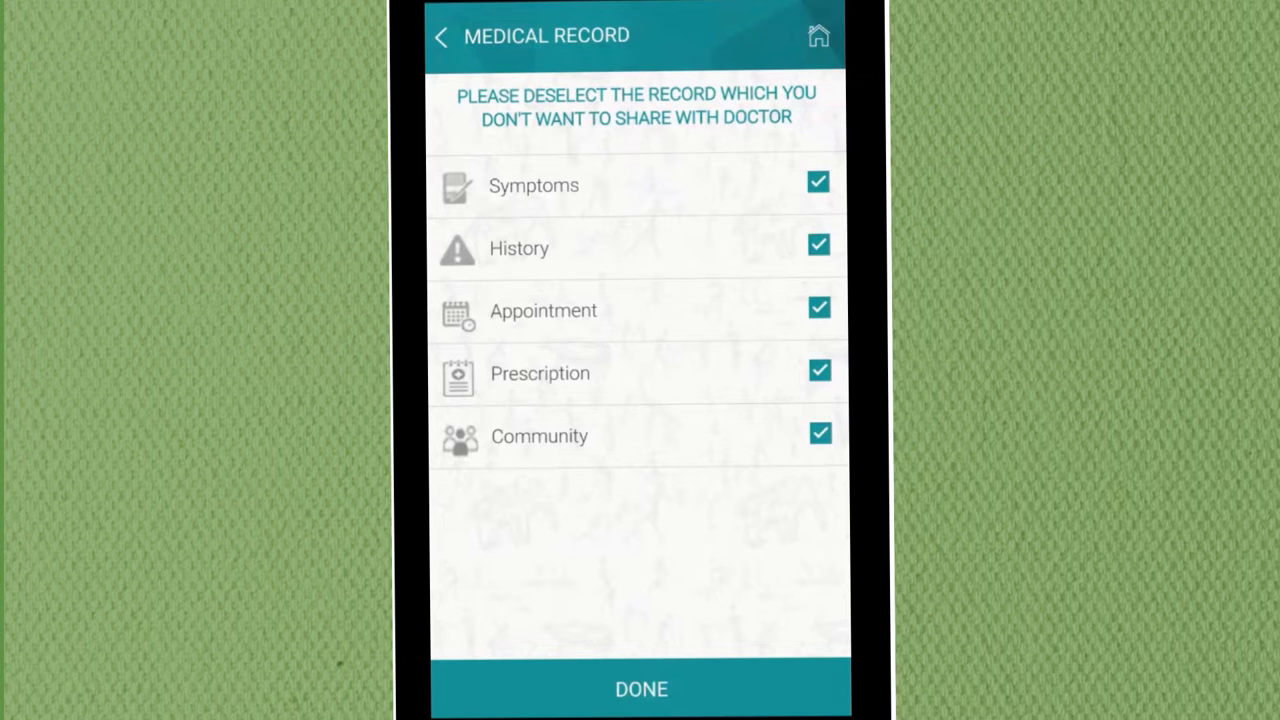
left_click(640, 688)
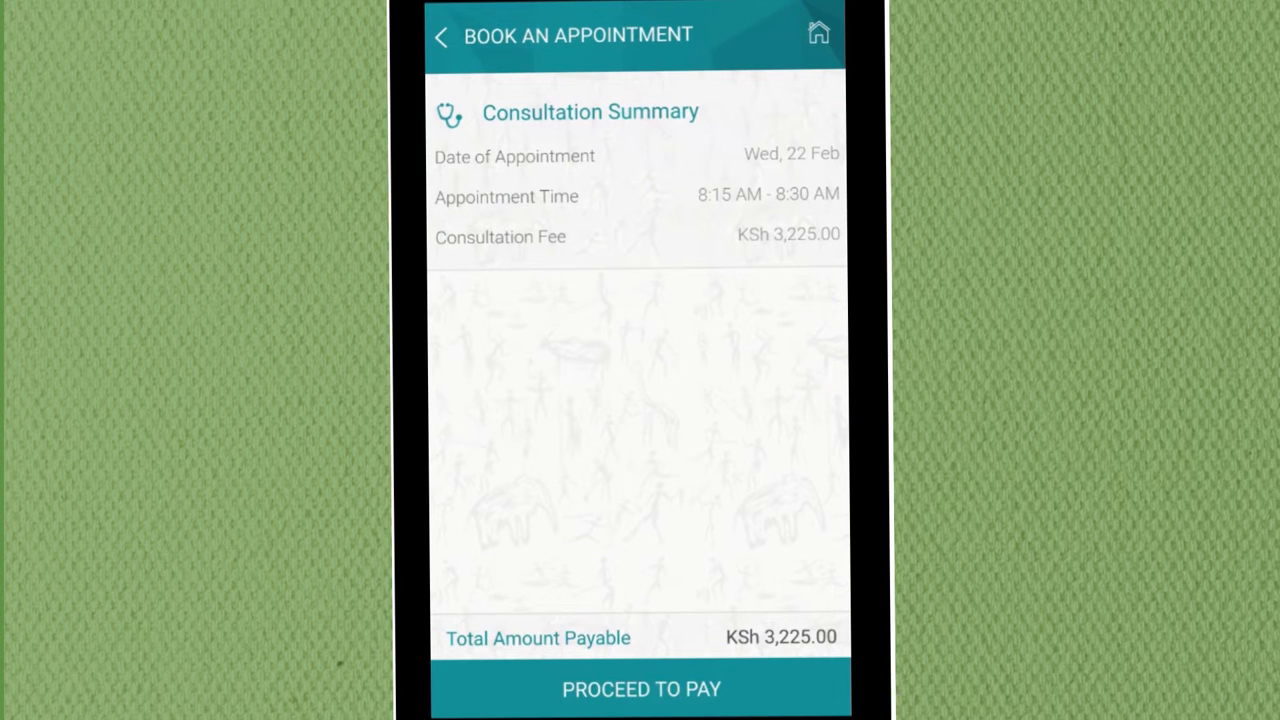
left_click(640, 688)
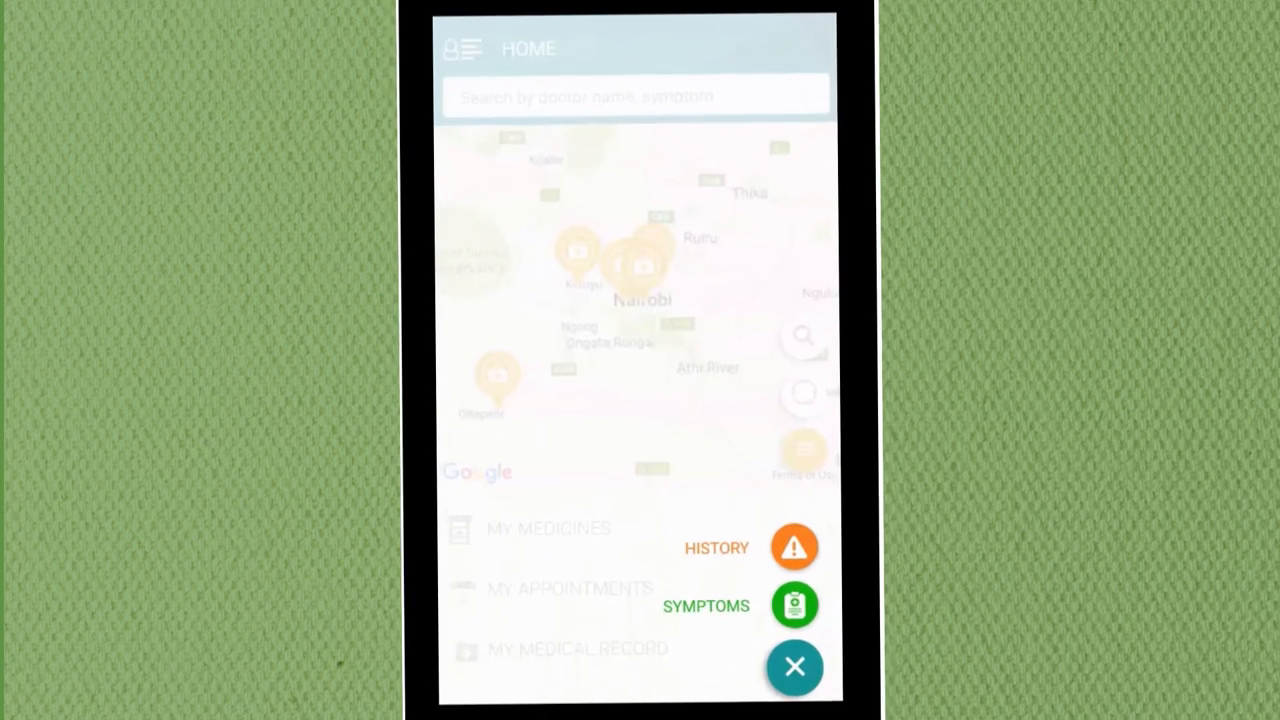
- Review My Profile's insurance, dependents and ID card details, then move on from the section list
left_click(796, 604)
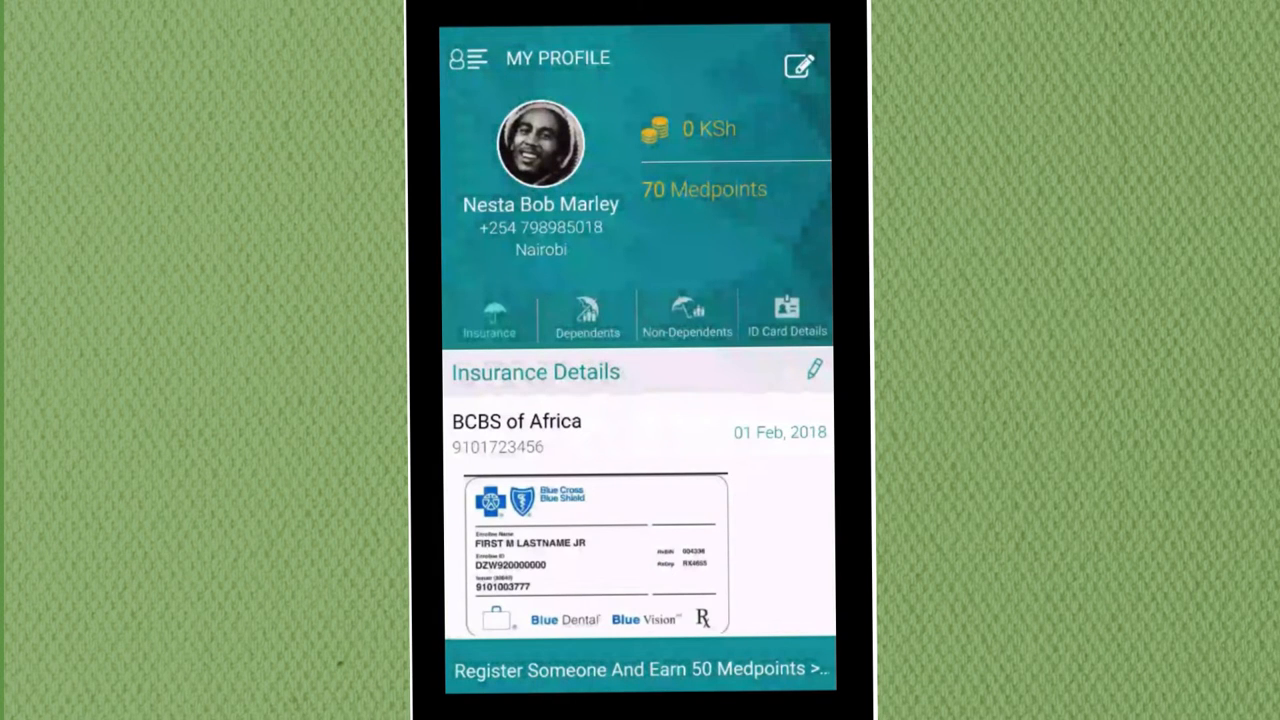
left_click(588, 316)
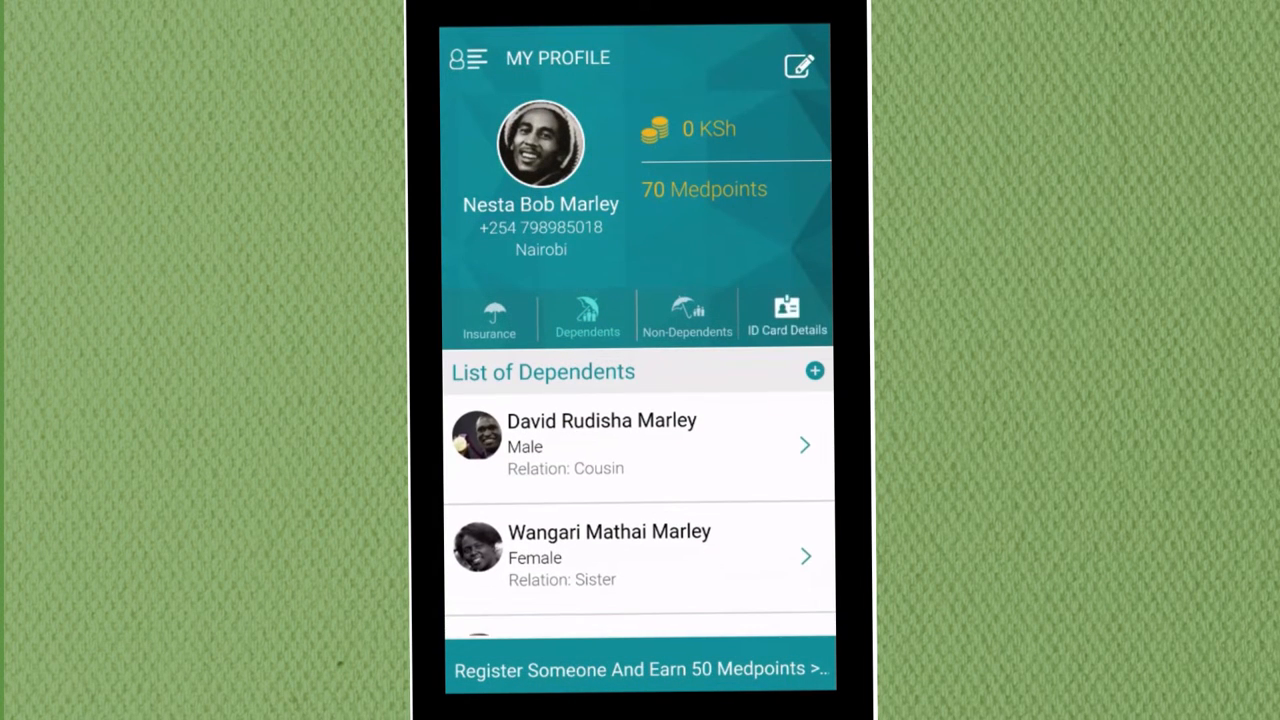
left_click(468, 56)
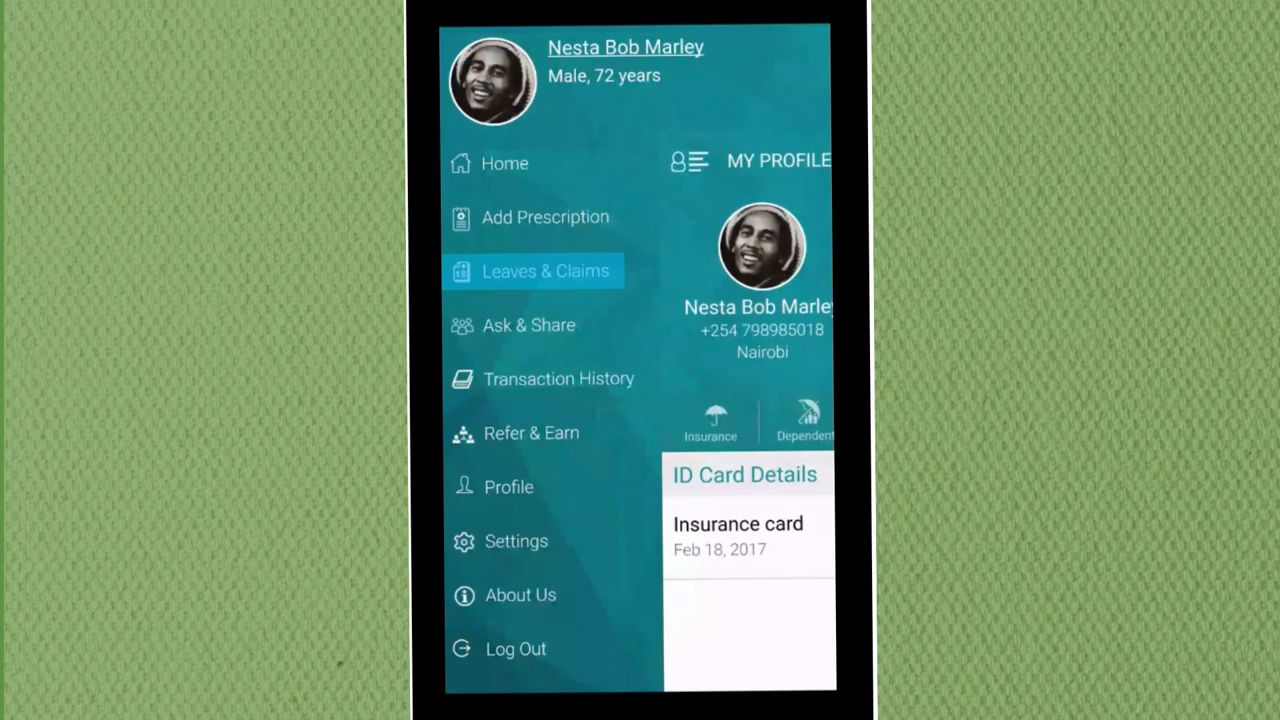
left_click(548, 272)
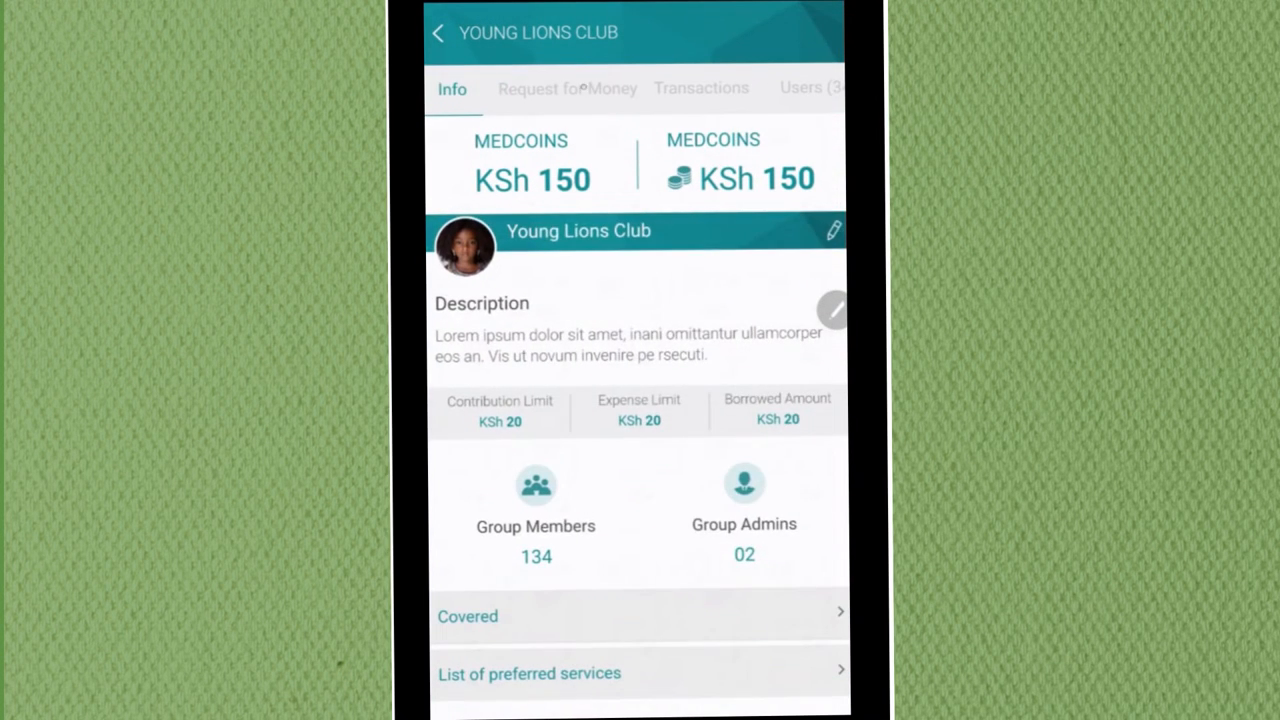
- Post 'I have been diagnosed with high blood pressure. Any diet tips...' to Ask & Share
left_click(566, 88)
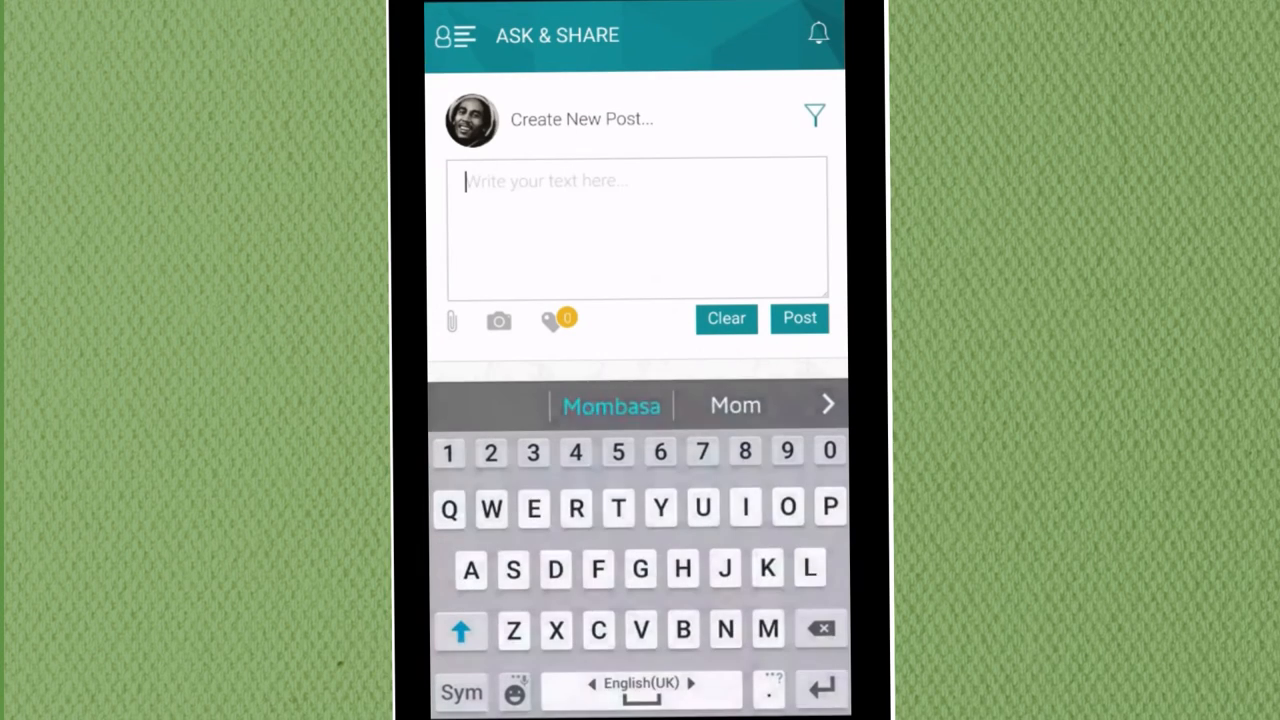
type("I have been diagnosed with hig")
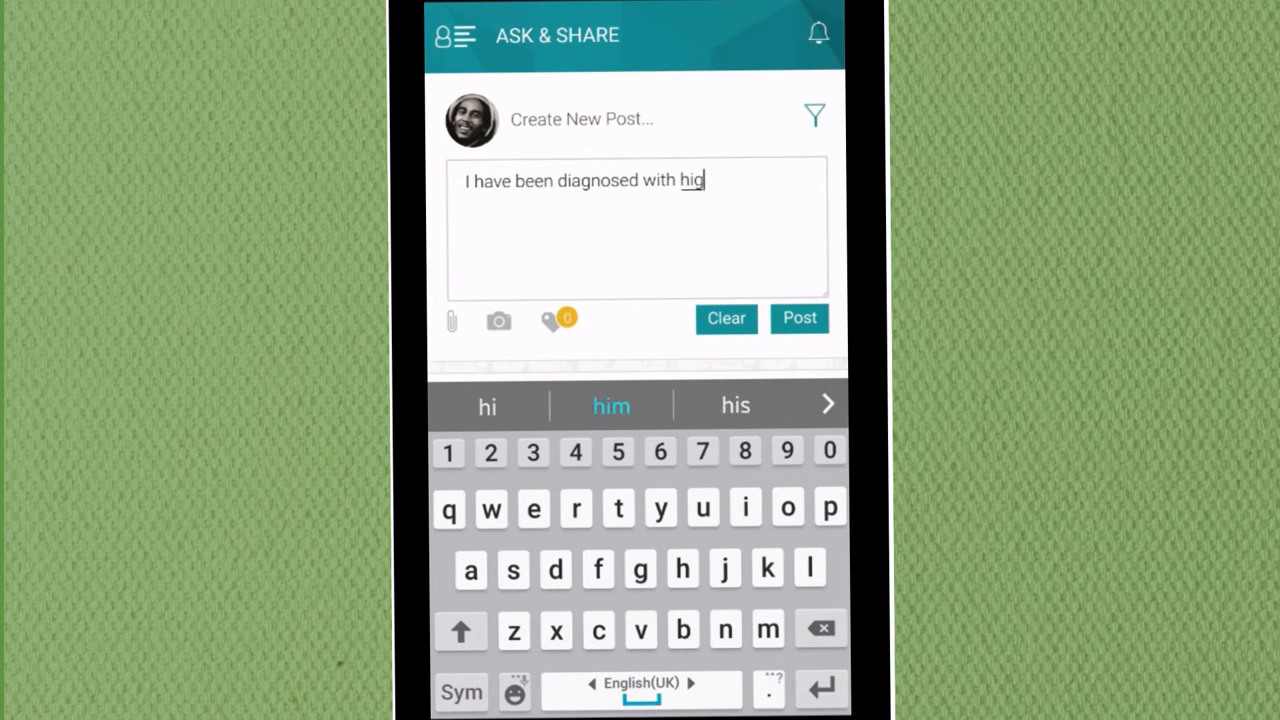
type("gh blood pressure. Any diet tips...")
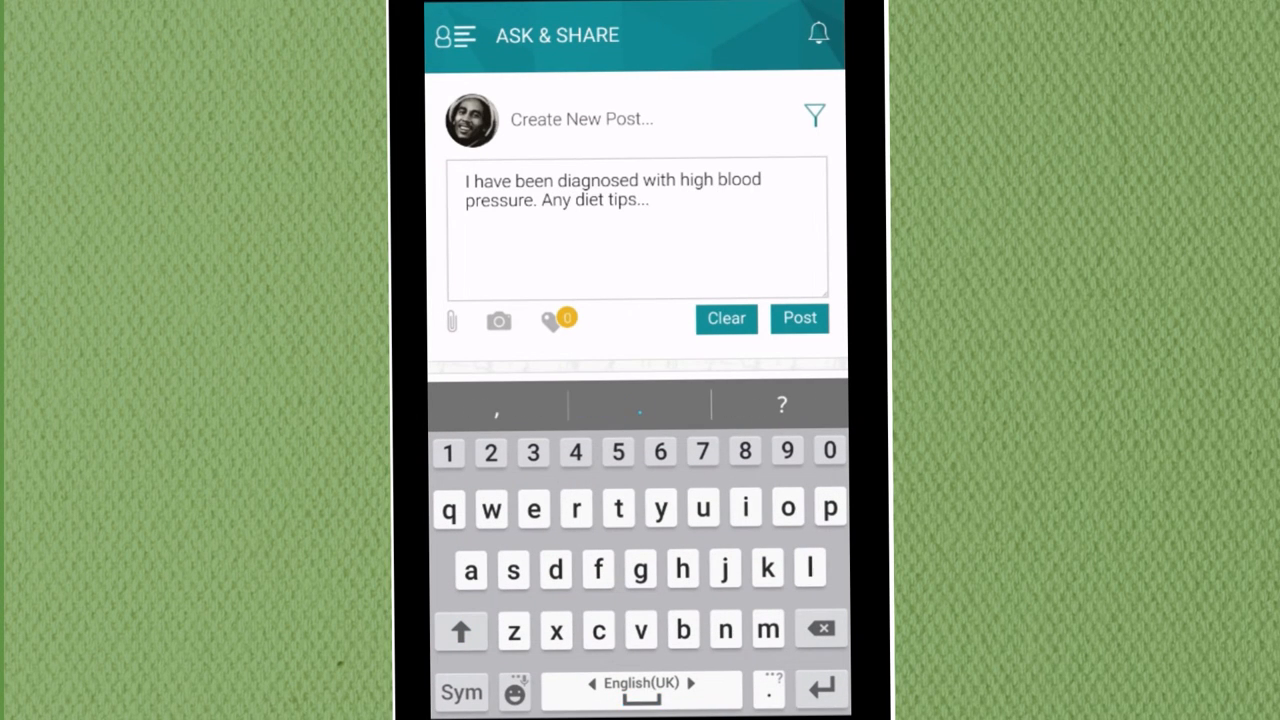
left_click(456, 36)
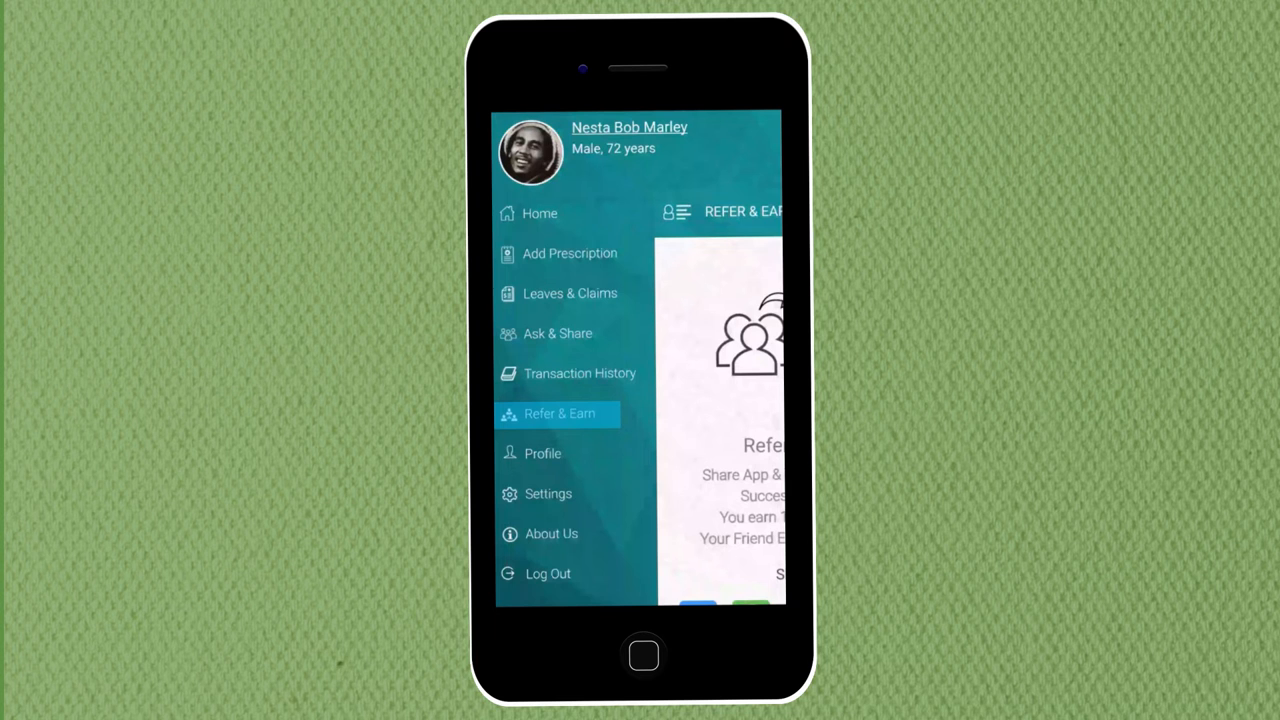
- Show the Refer & Earn page for sharing the app and earning rewards
left_click(560, 412)
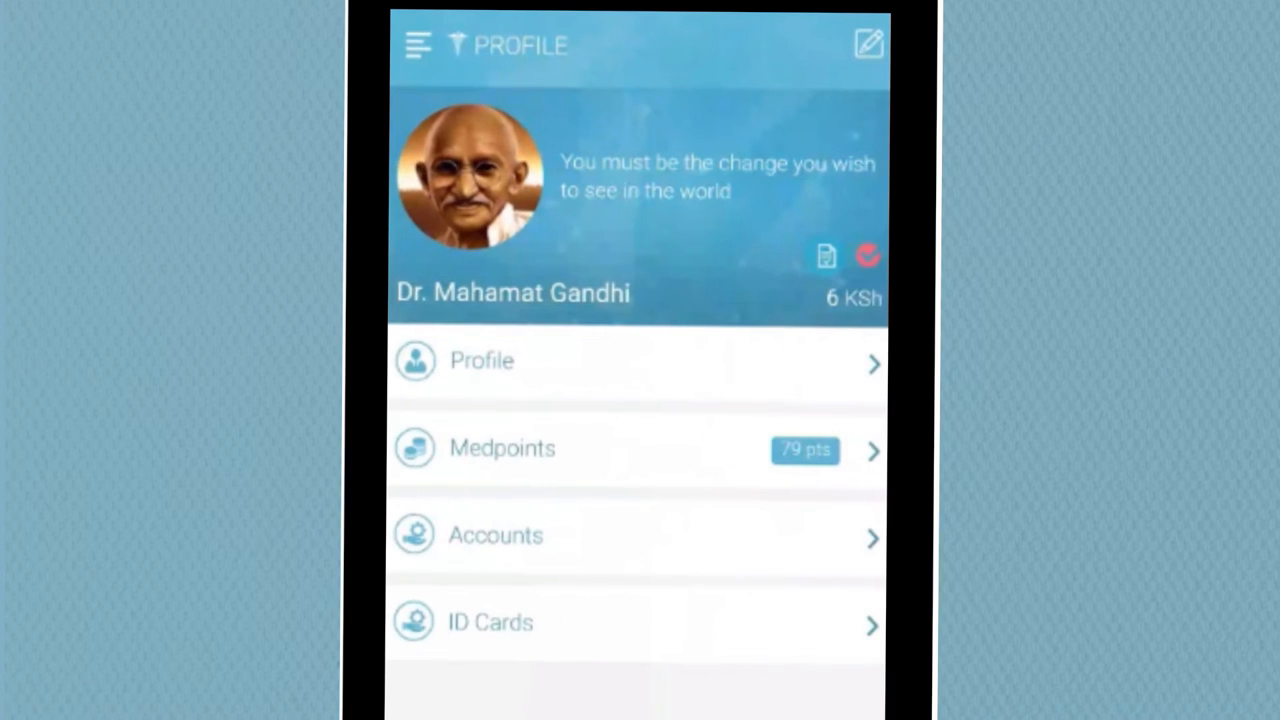
- View the slot management calendar and start creating slots for Nairobi Hospital or Gandhi Institute
left_click(636, 536)
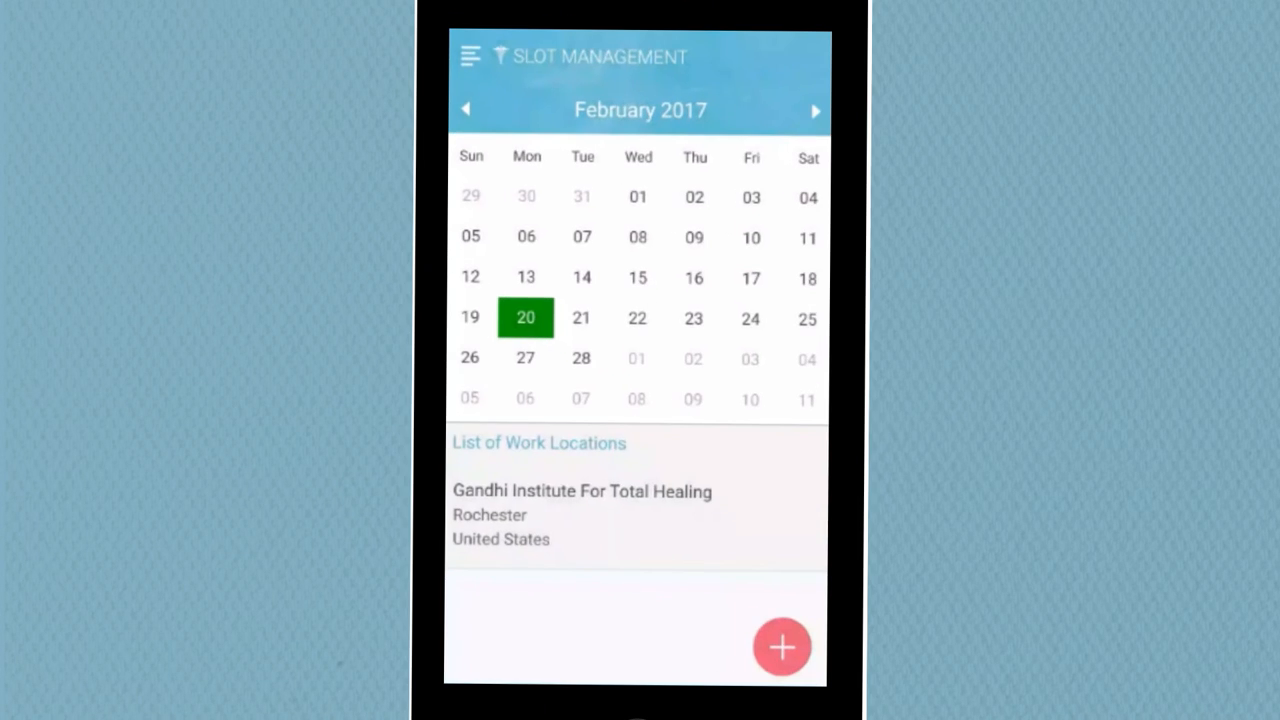
left_click(782, 648)
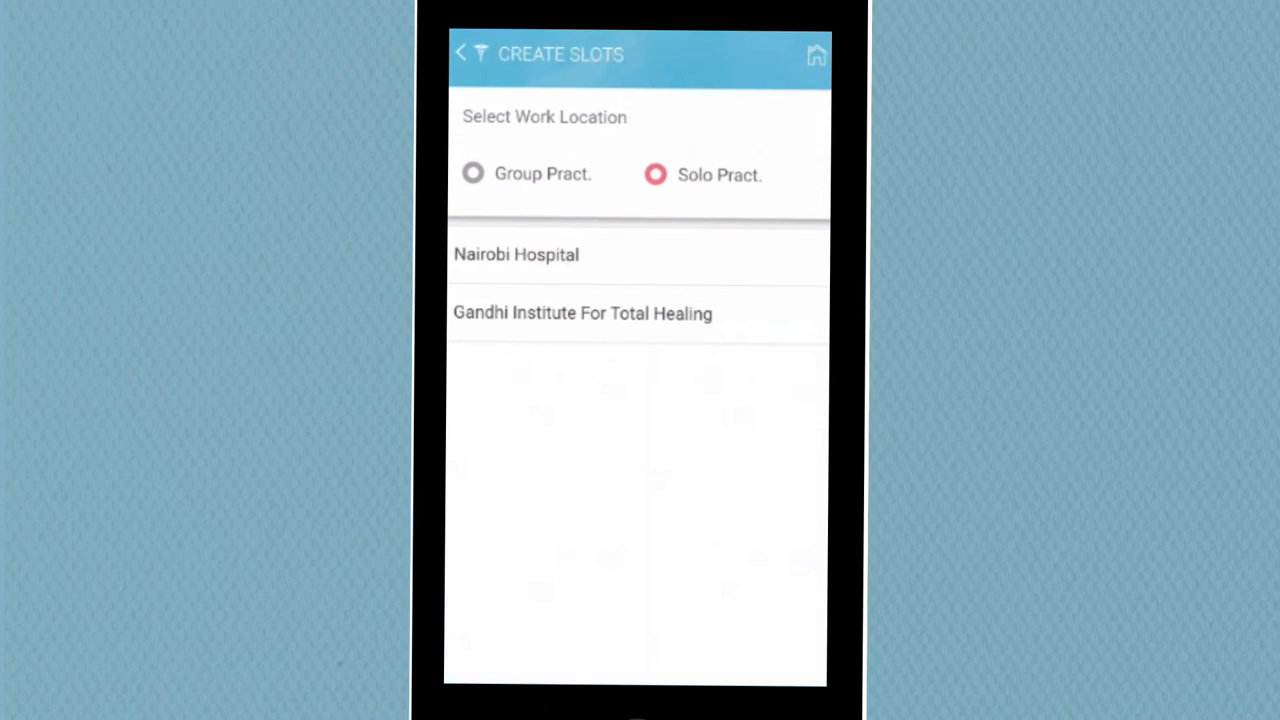